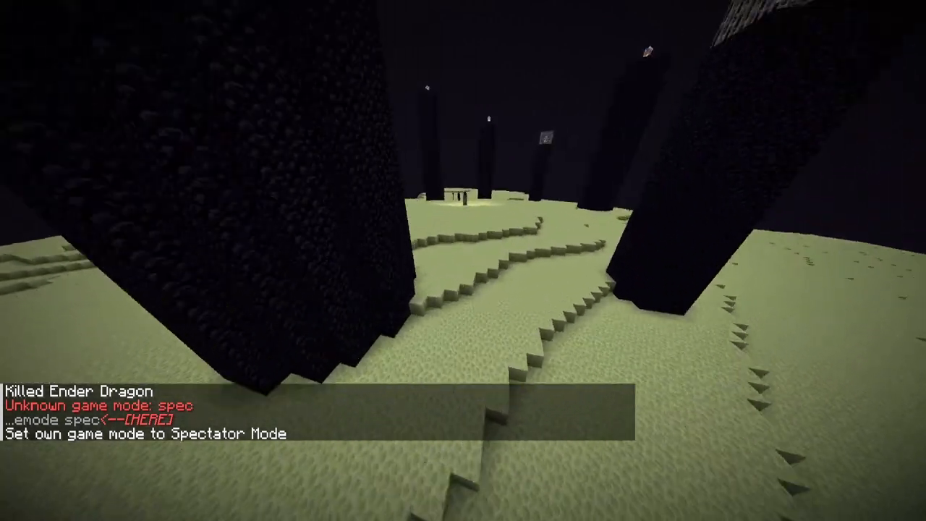
type("/gamemode survival")
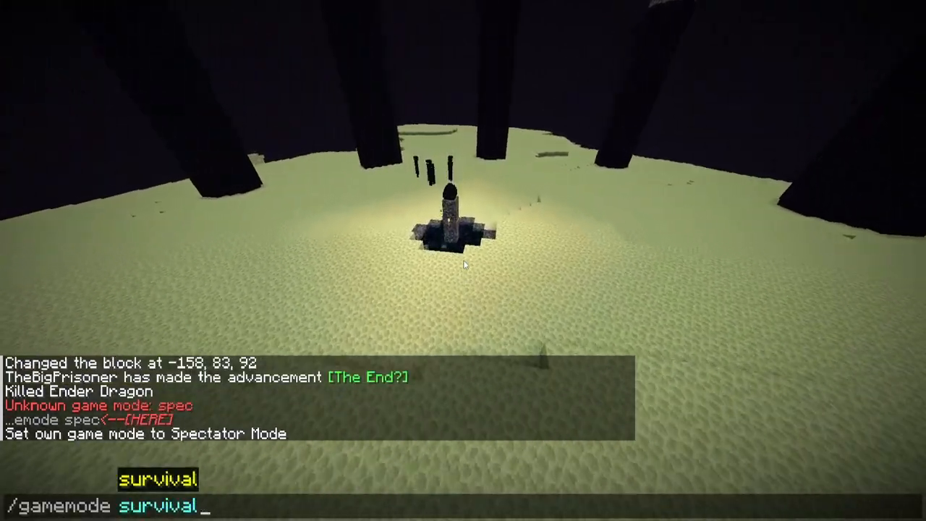